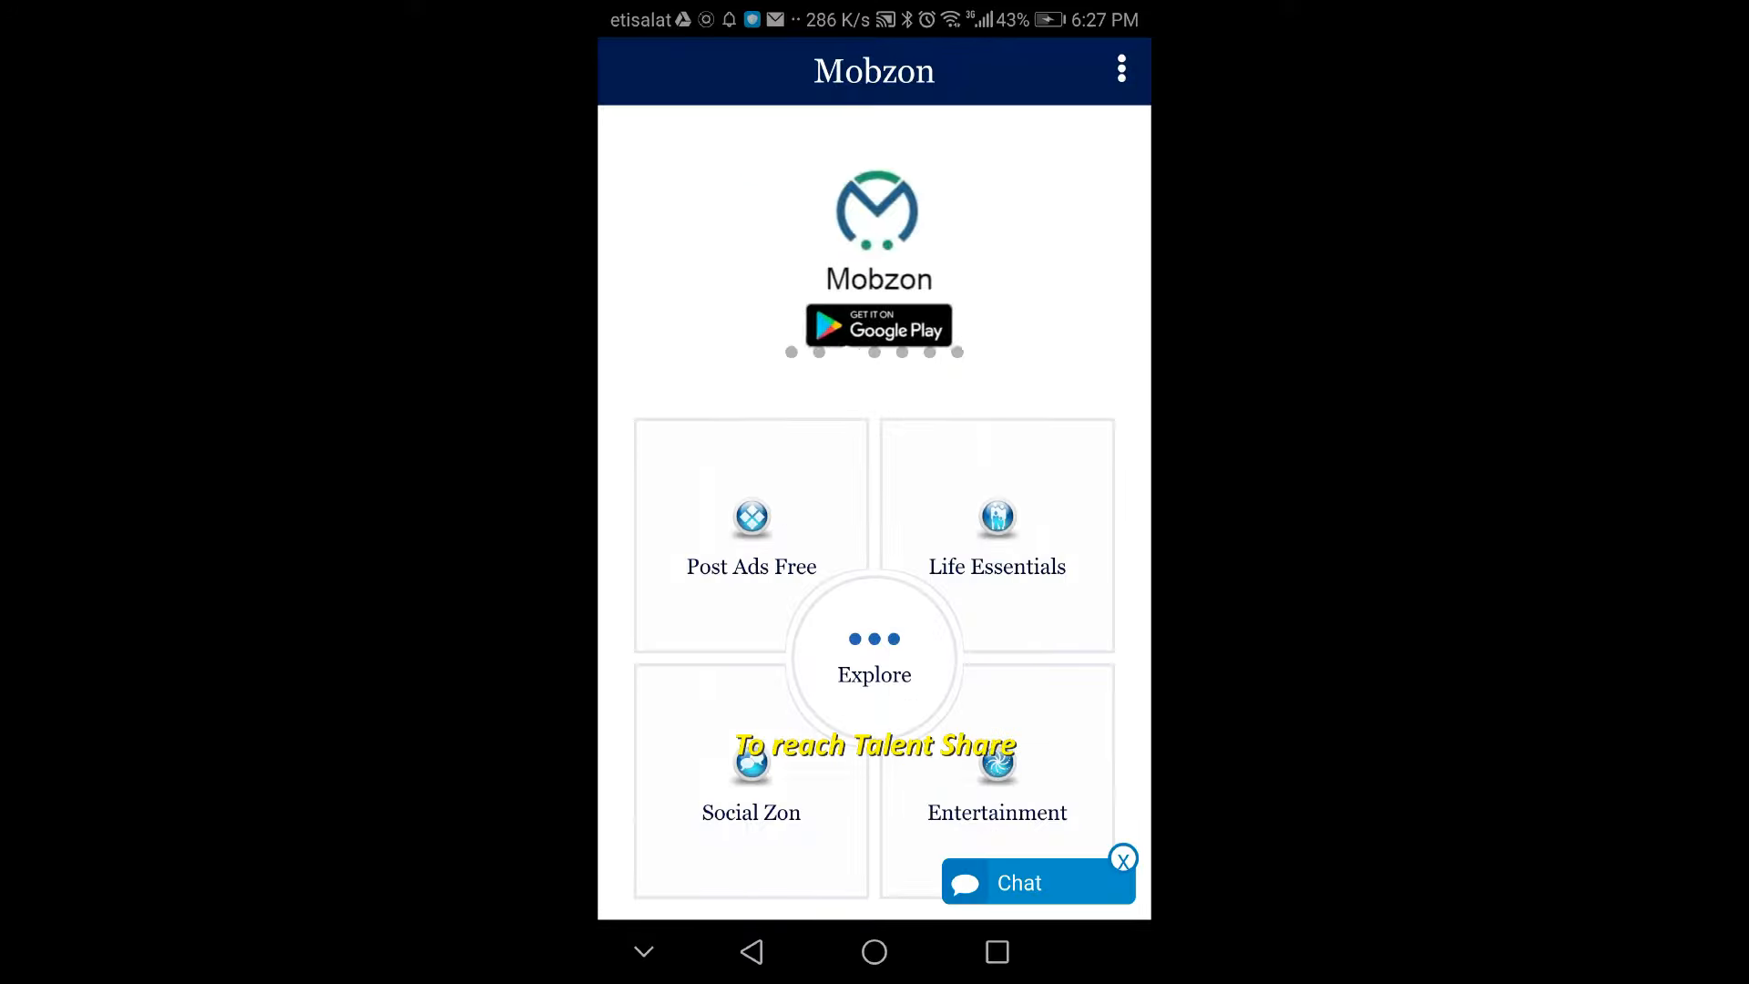
Go from the home screen's Explore grid into the Talent Share section.
left_click(873, 652)
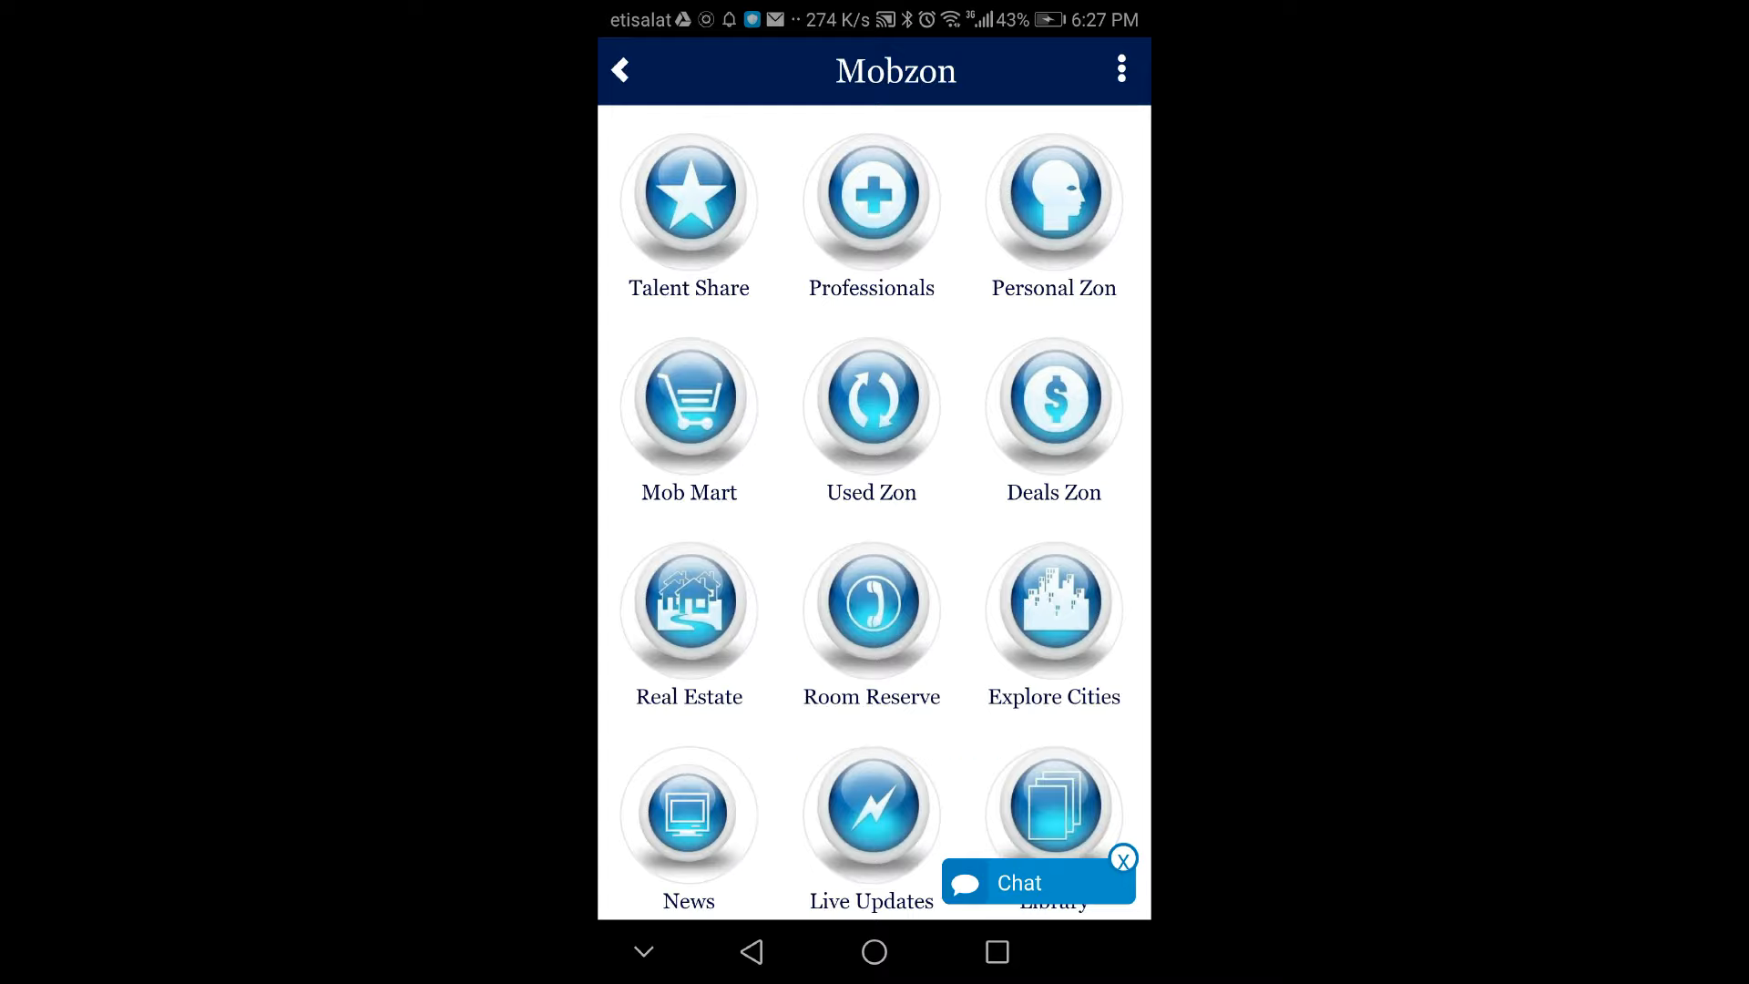
left_click(871, 399)
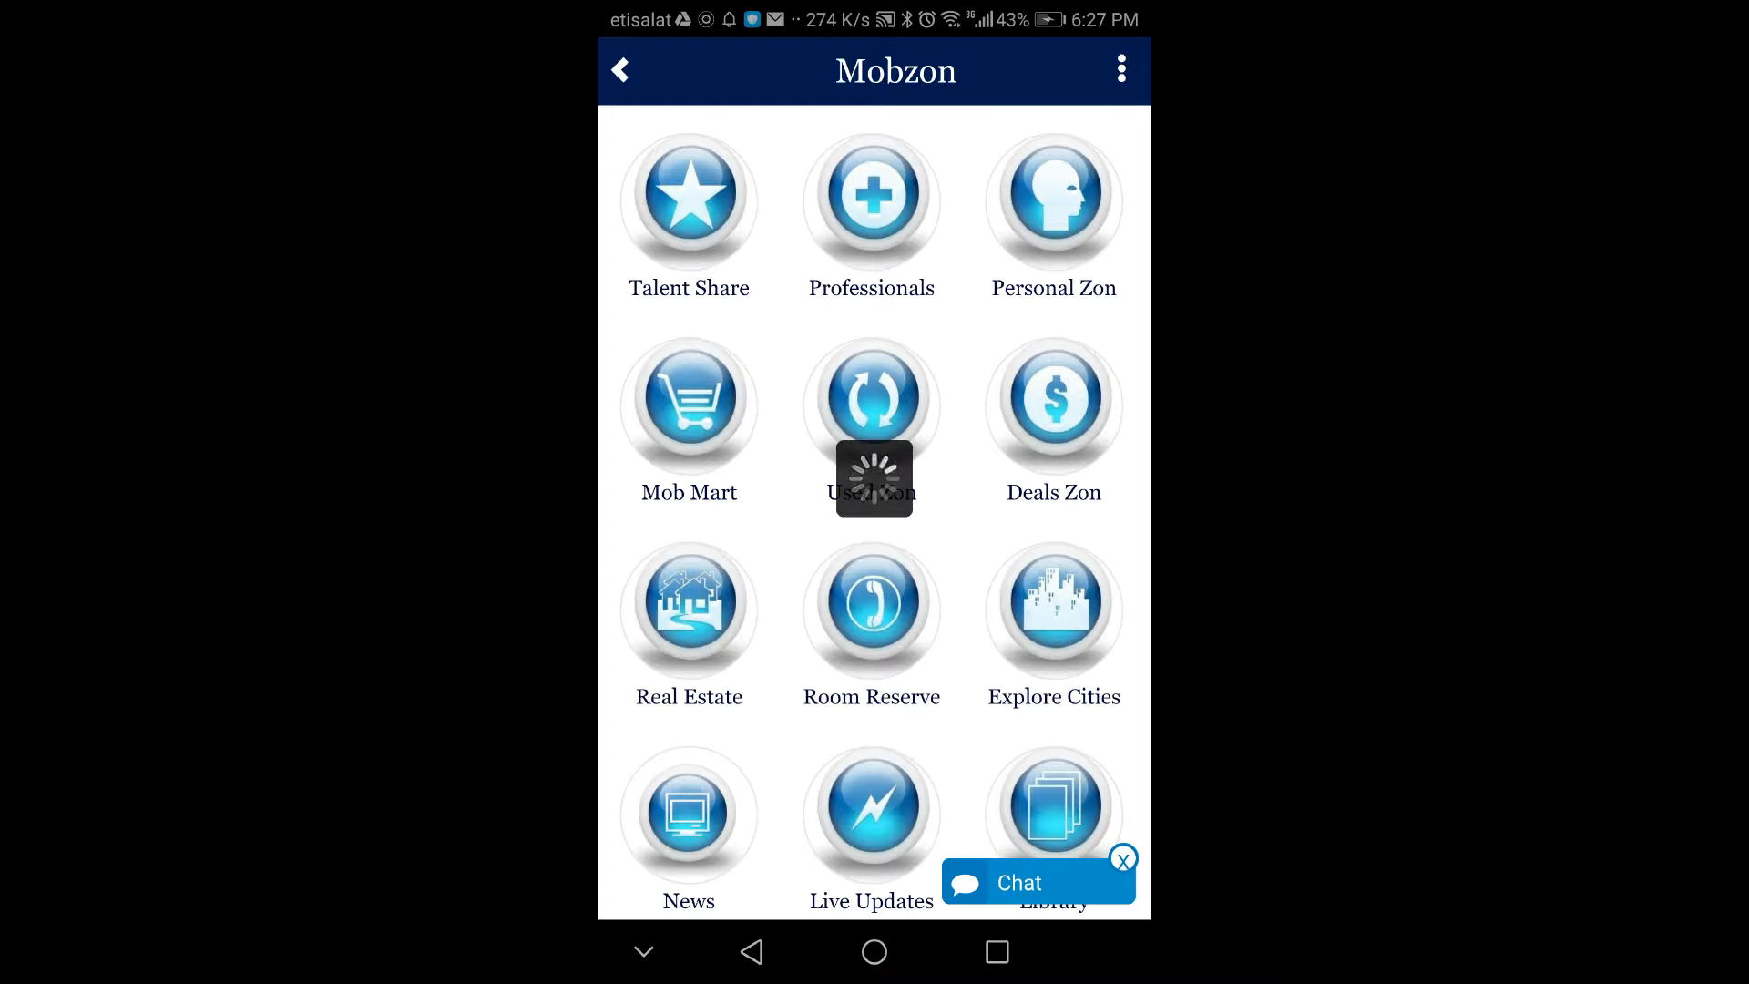
left_click(688, 202)
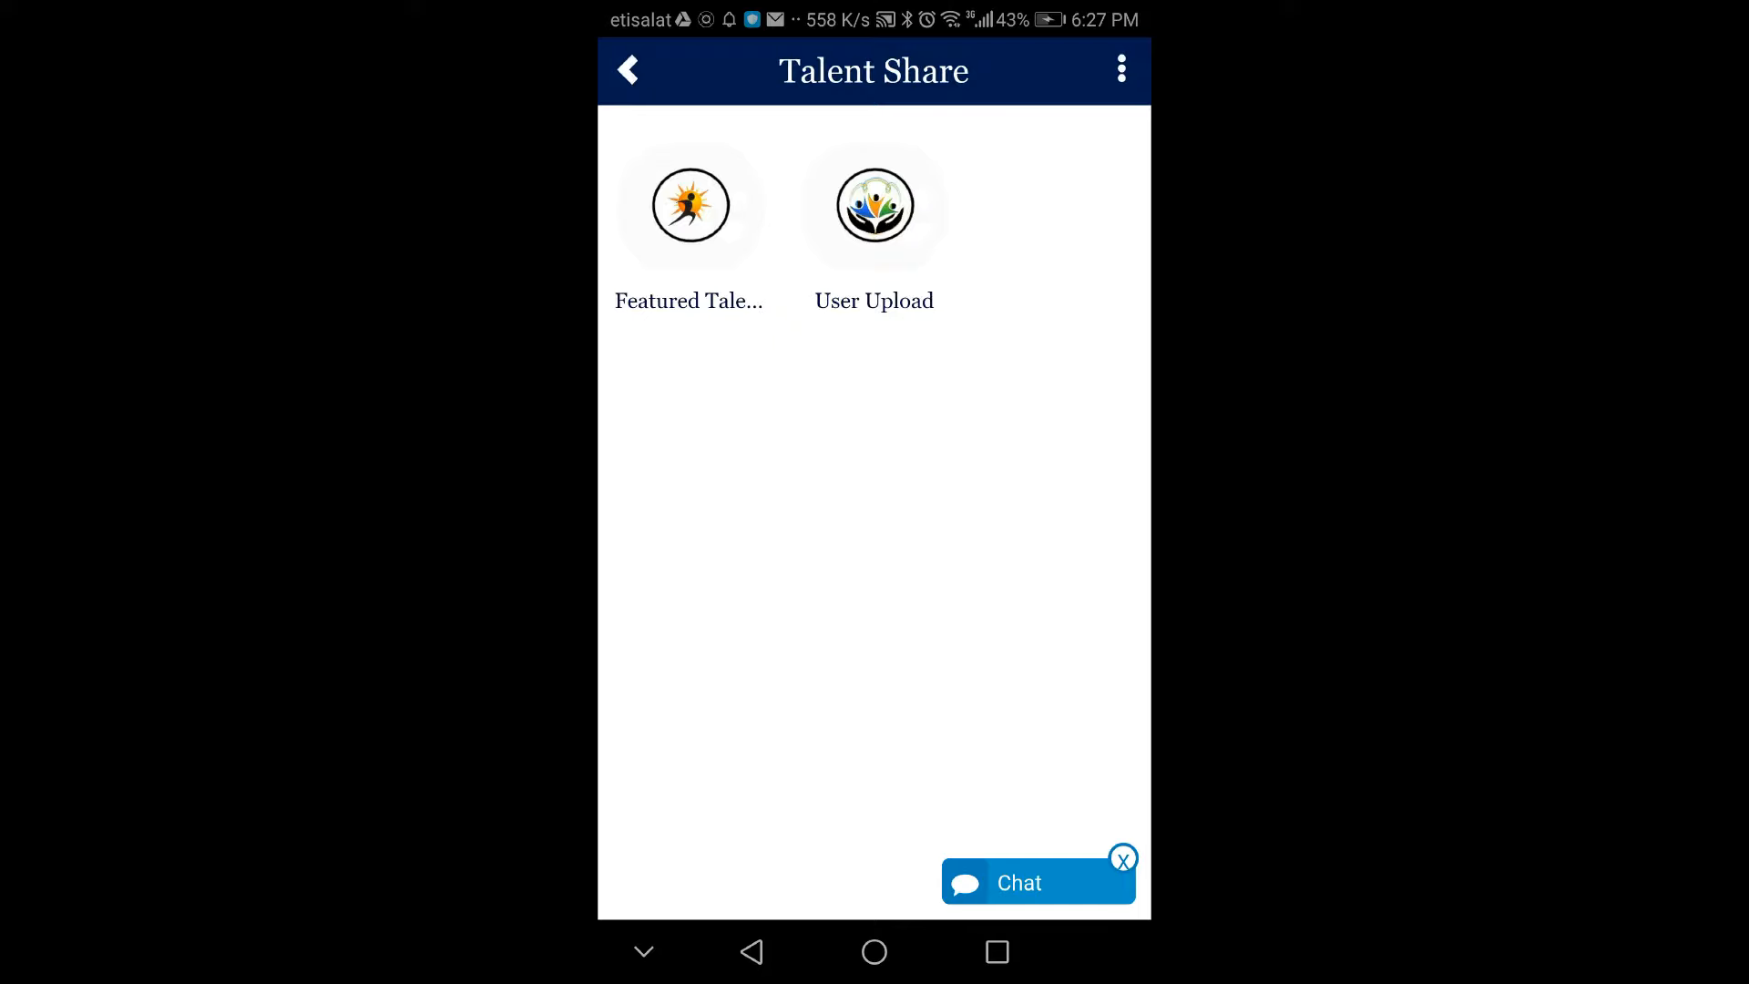
Browse Featured Talents through Singers, Writers and Painting Artists, finishing on Writers.
left_click(688, 204)
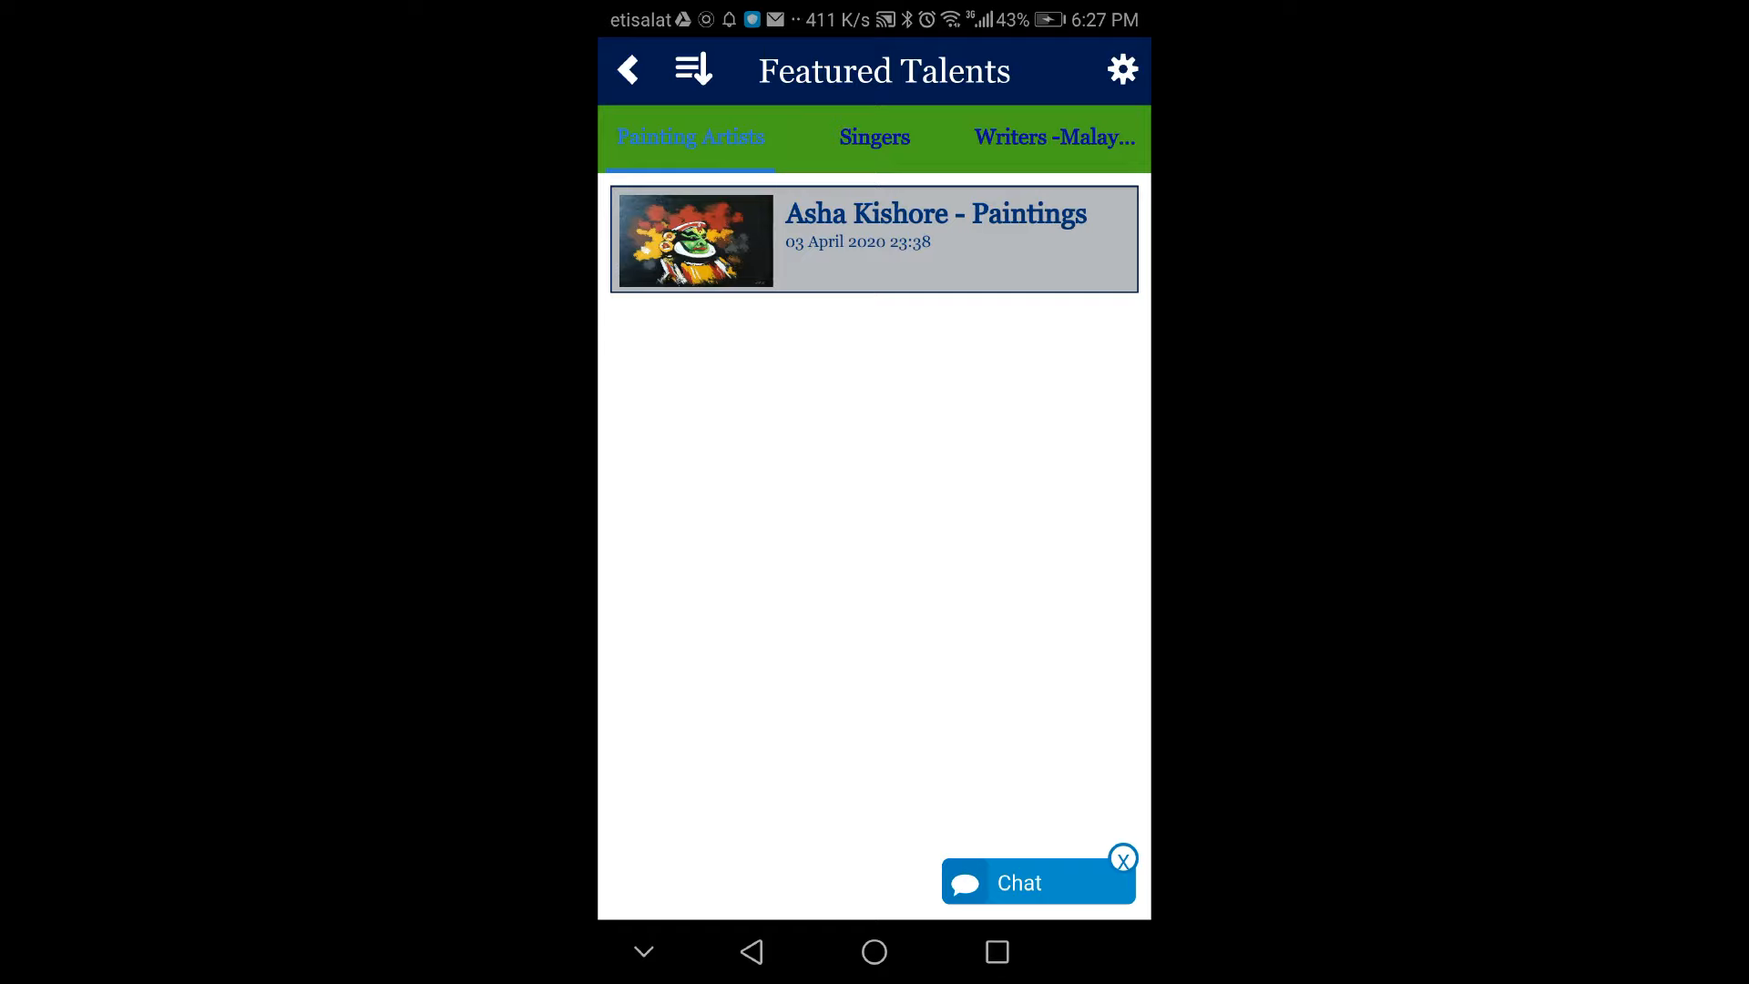
left_click(874, 137)
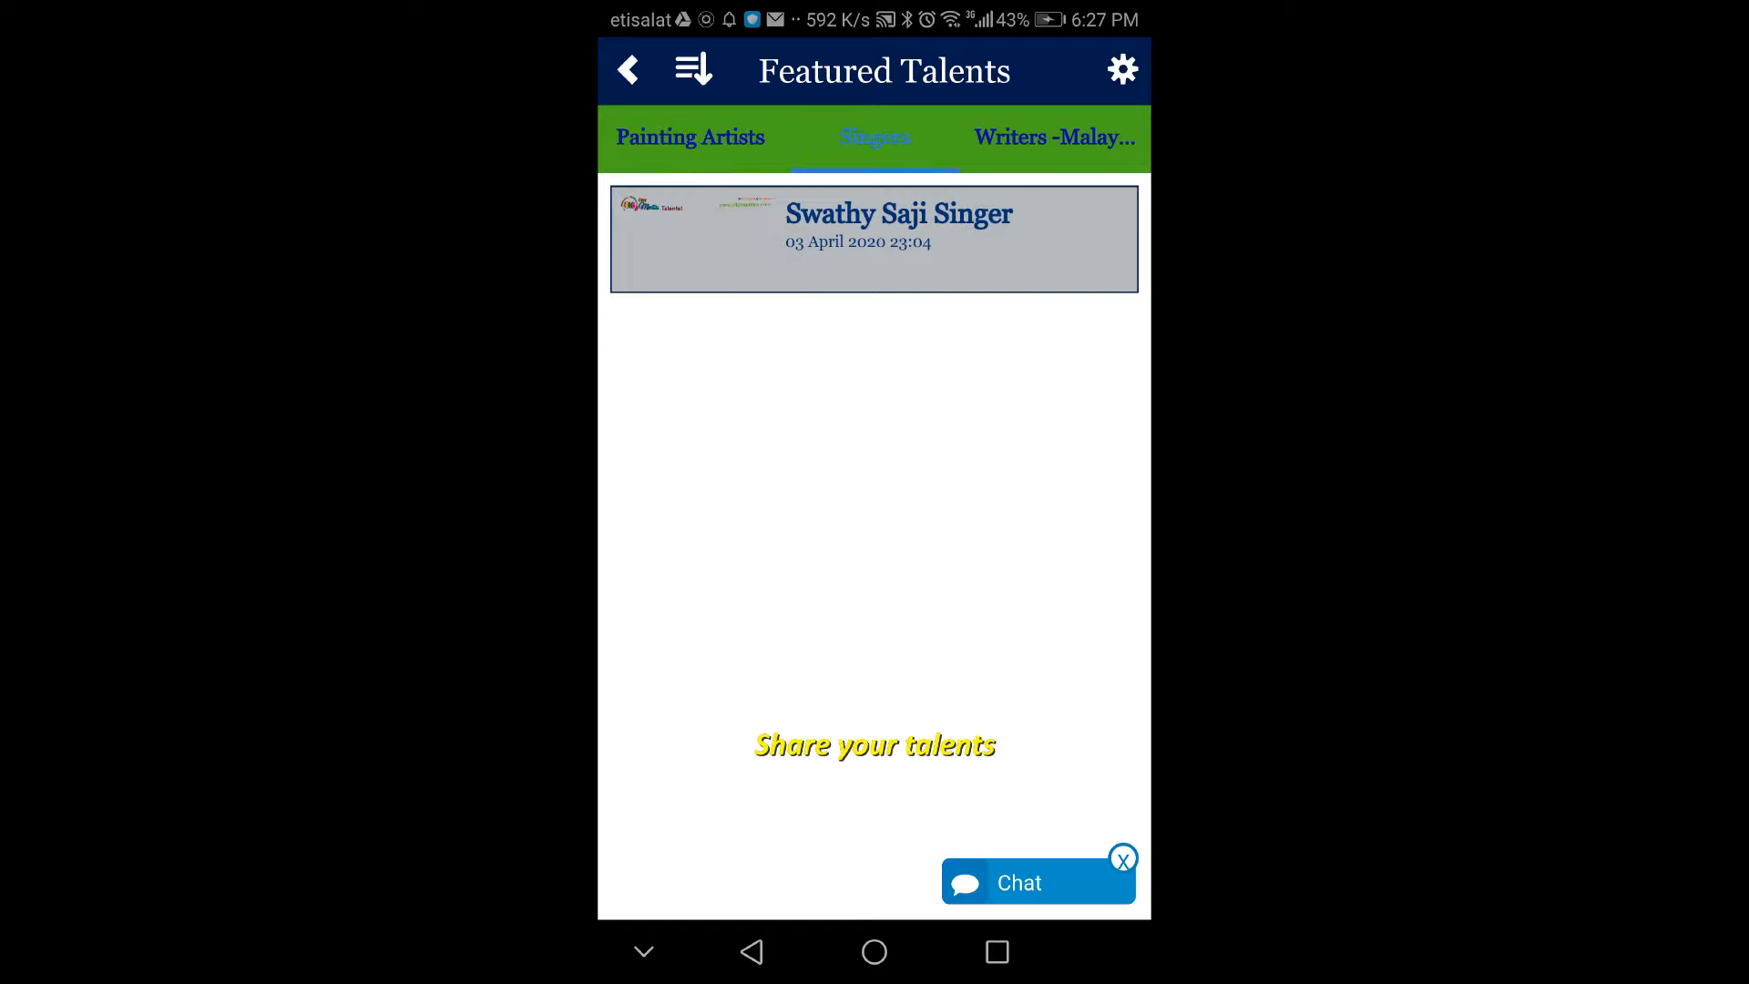
left_click(1053, 137)
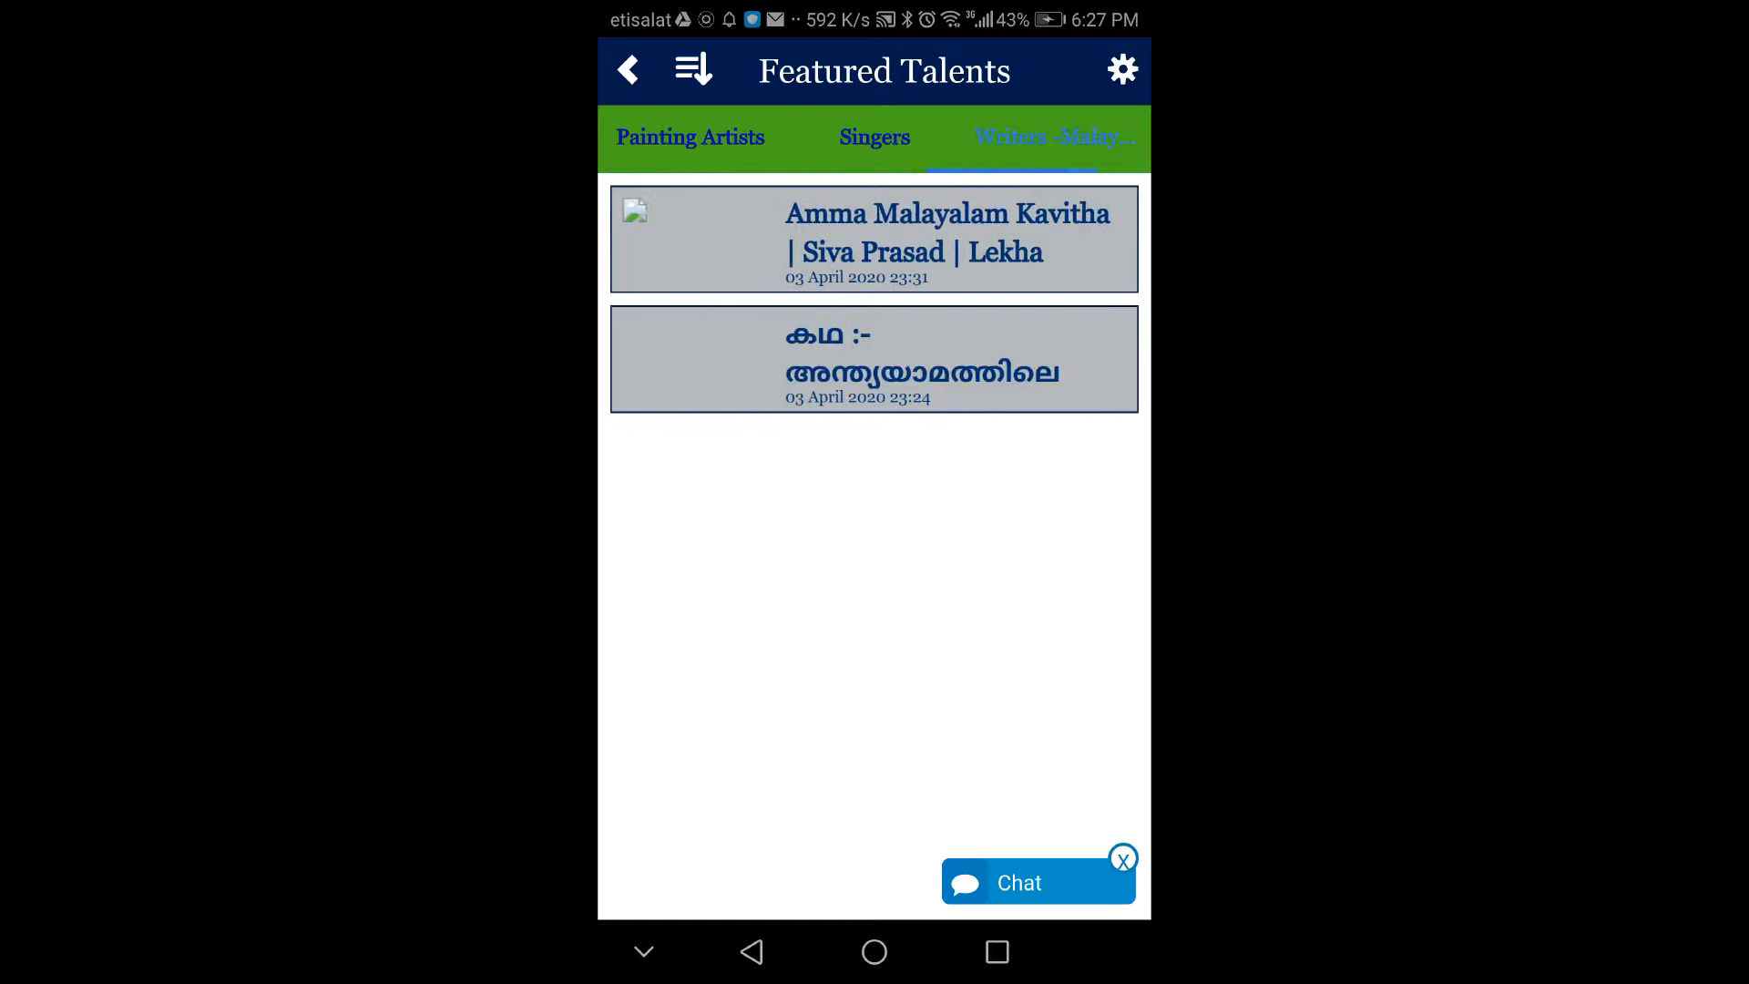
left_click(689, 137)
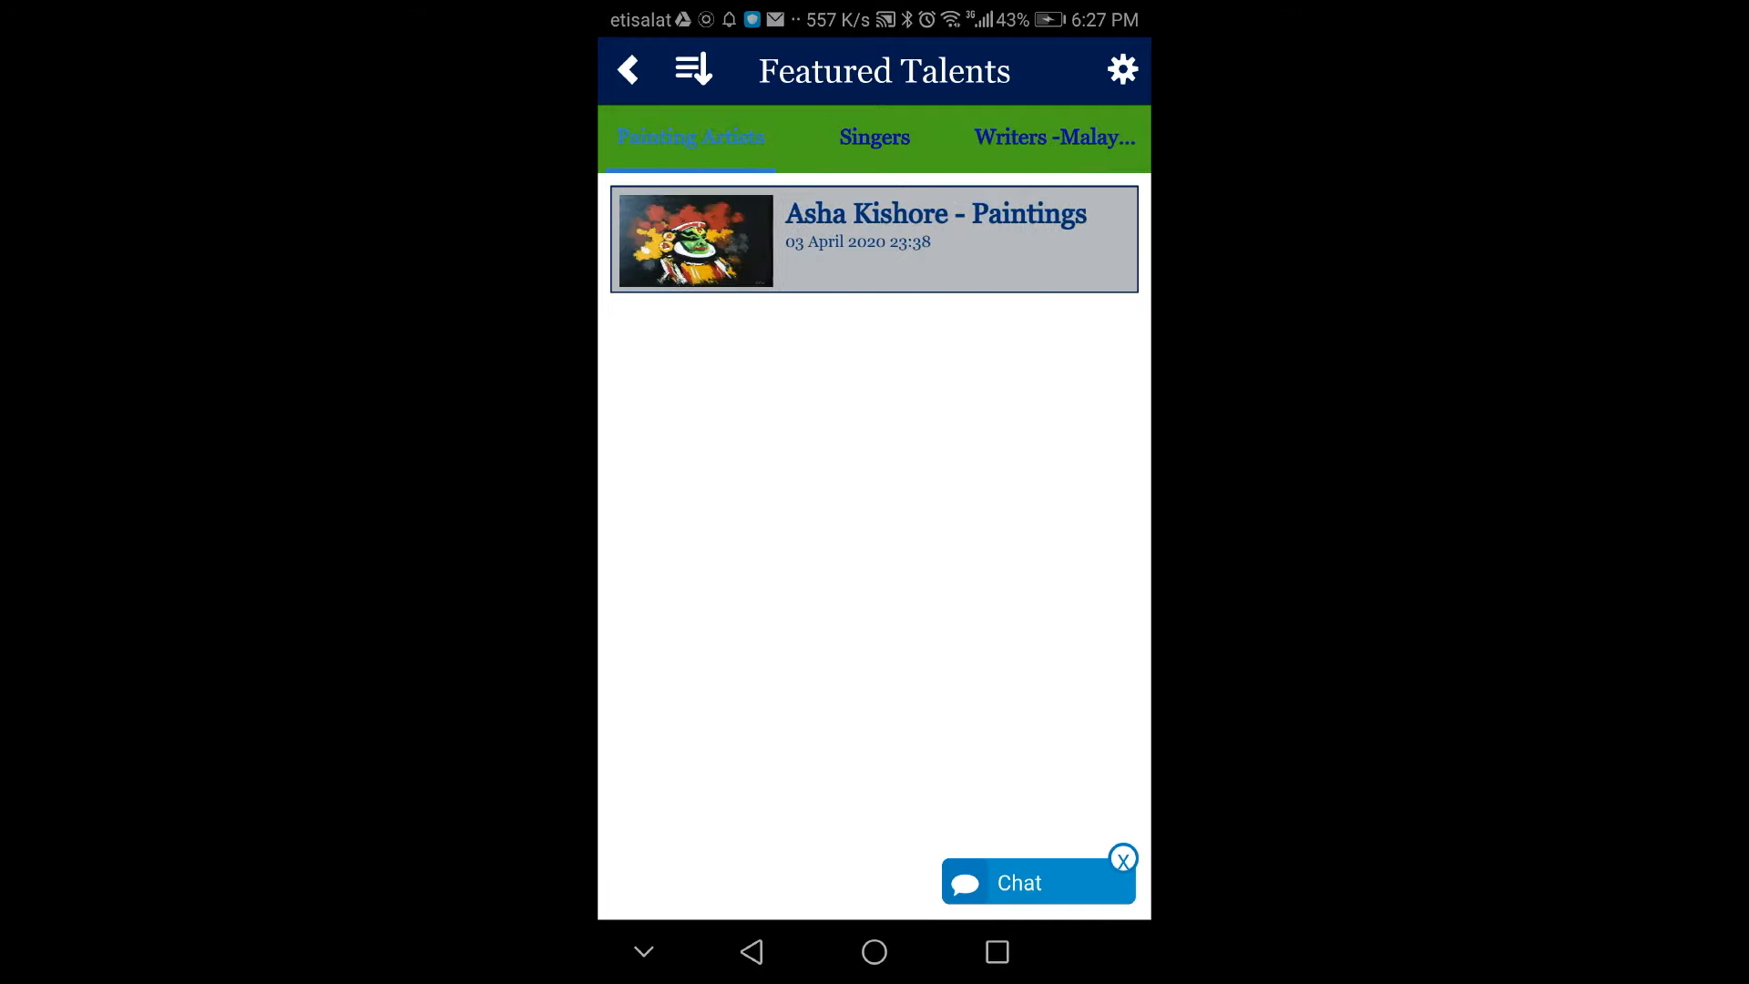
left_click(1054, 137)
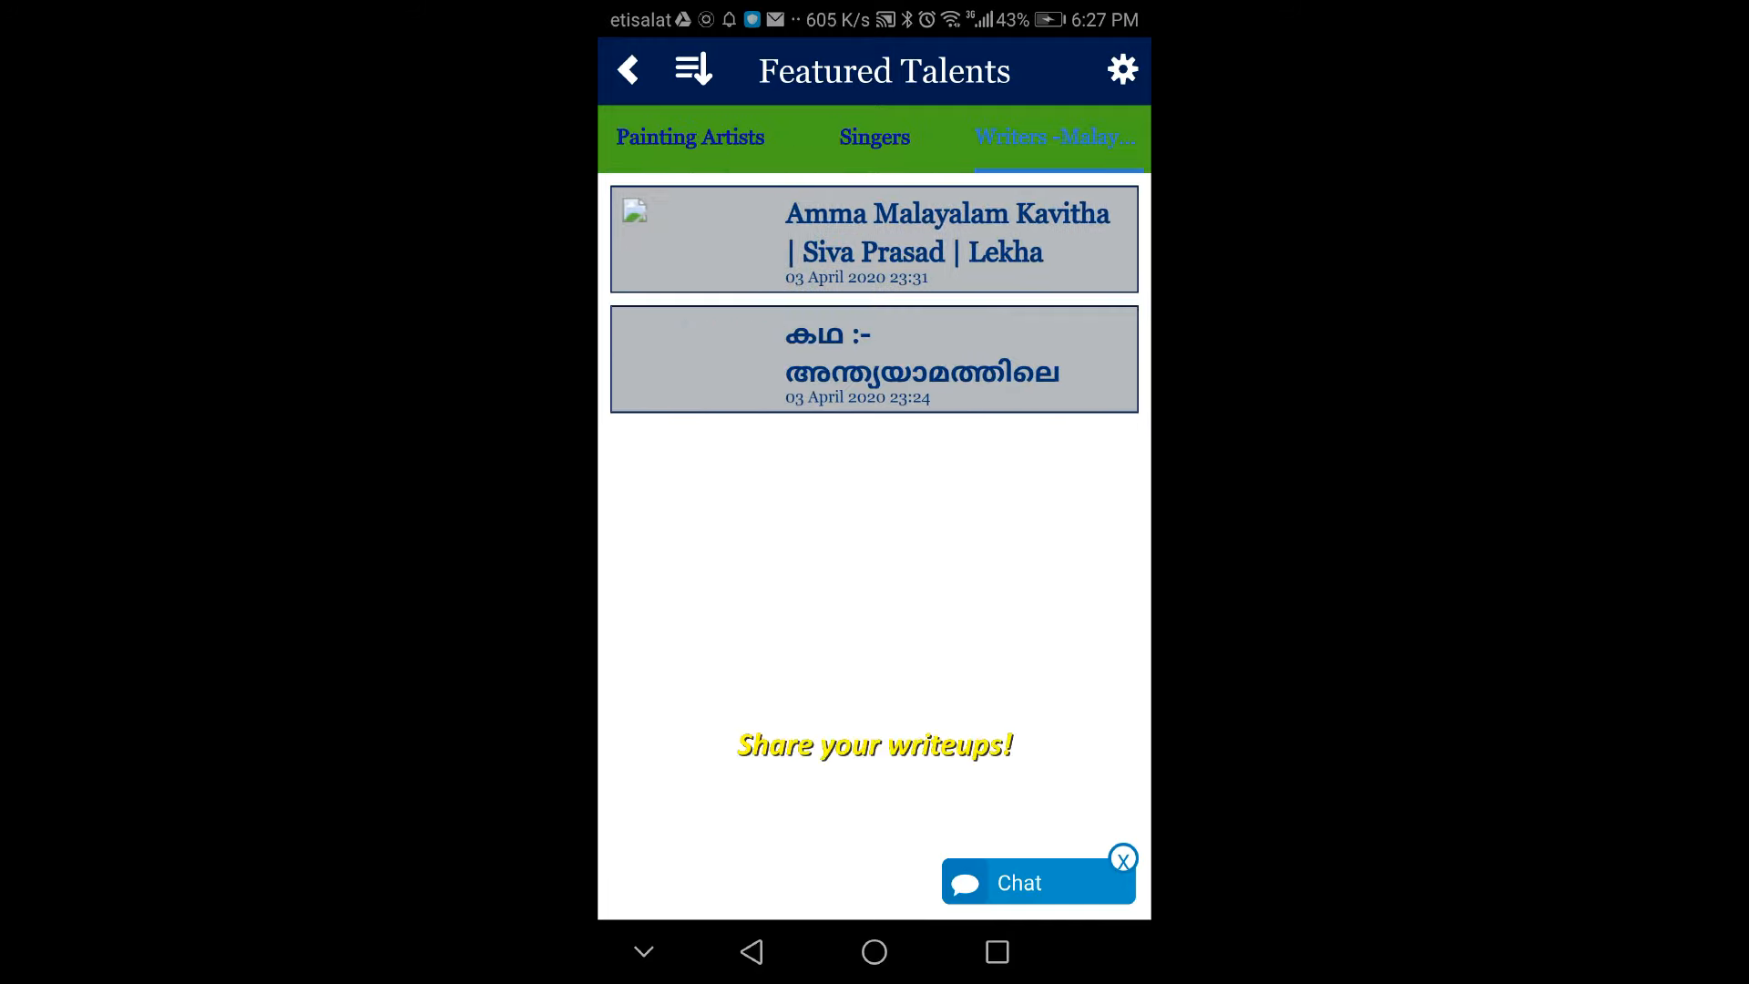
left_click(872, 359)
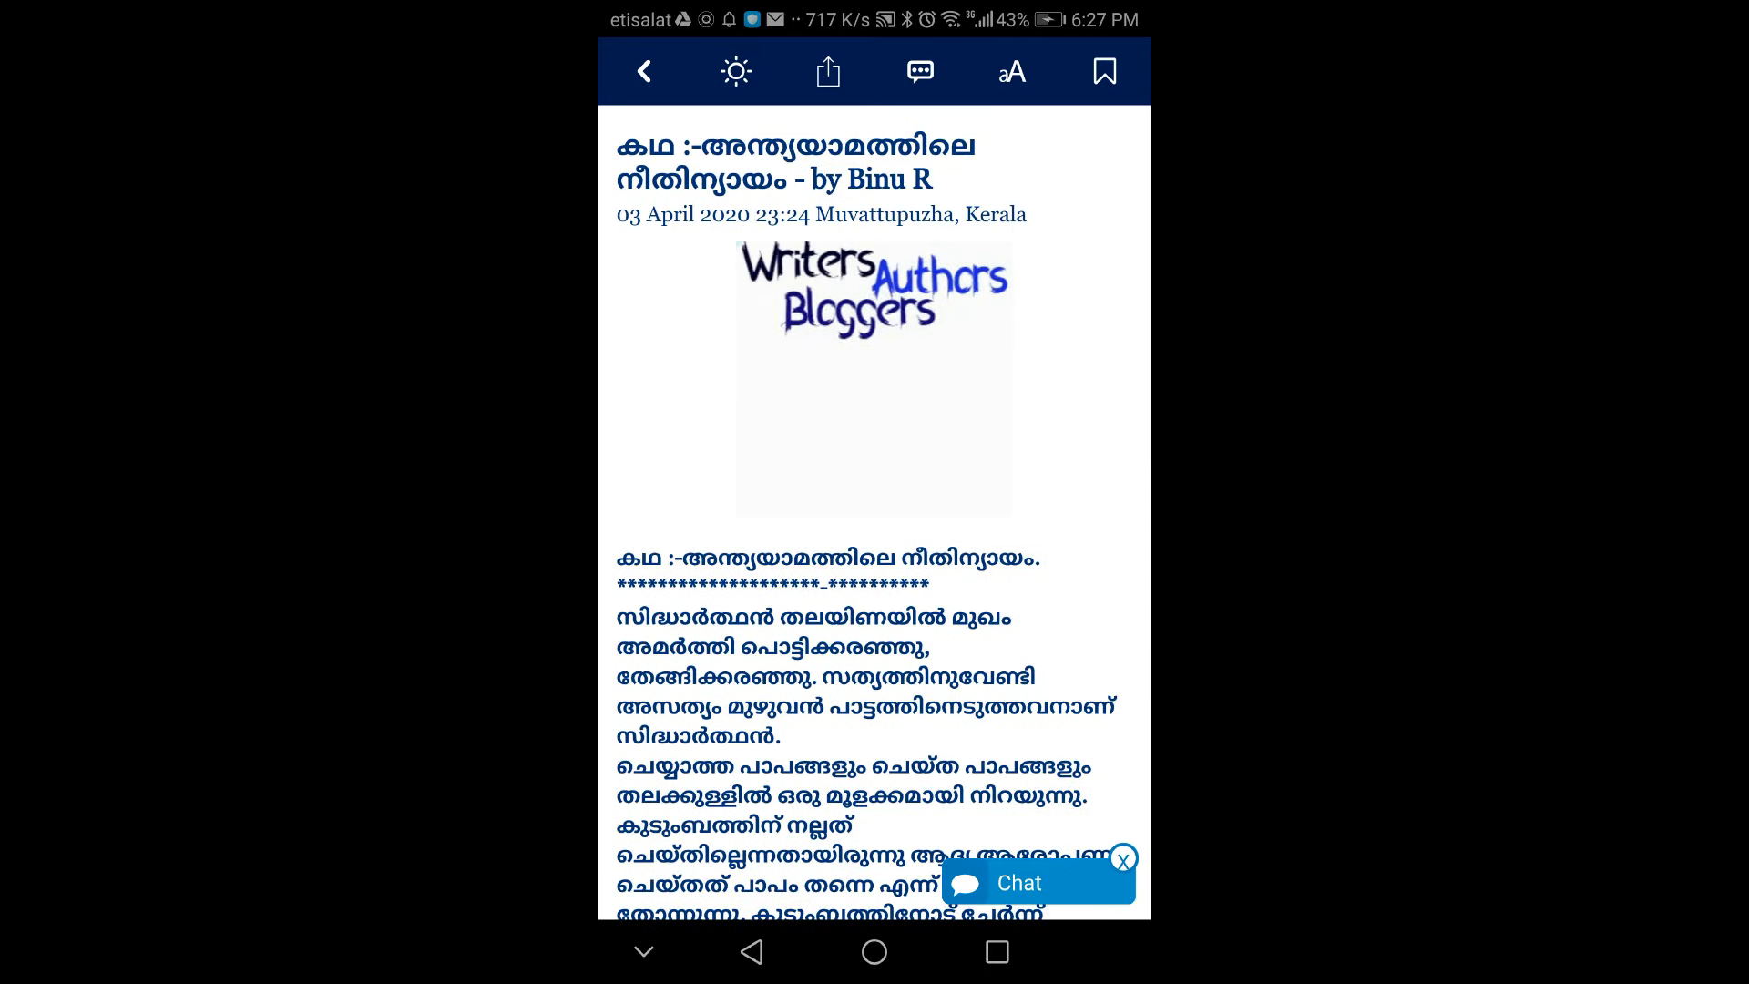
scroll("down", 3)
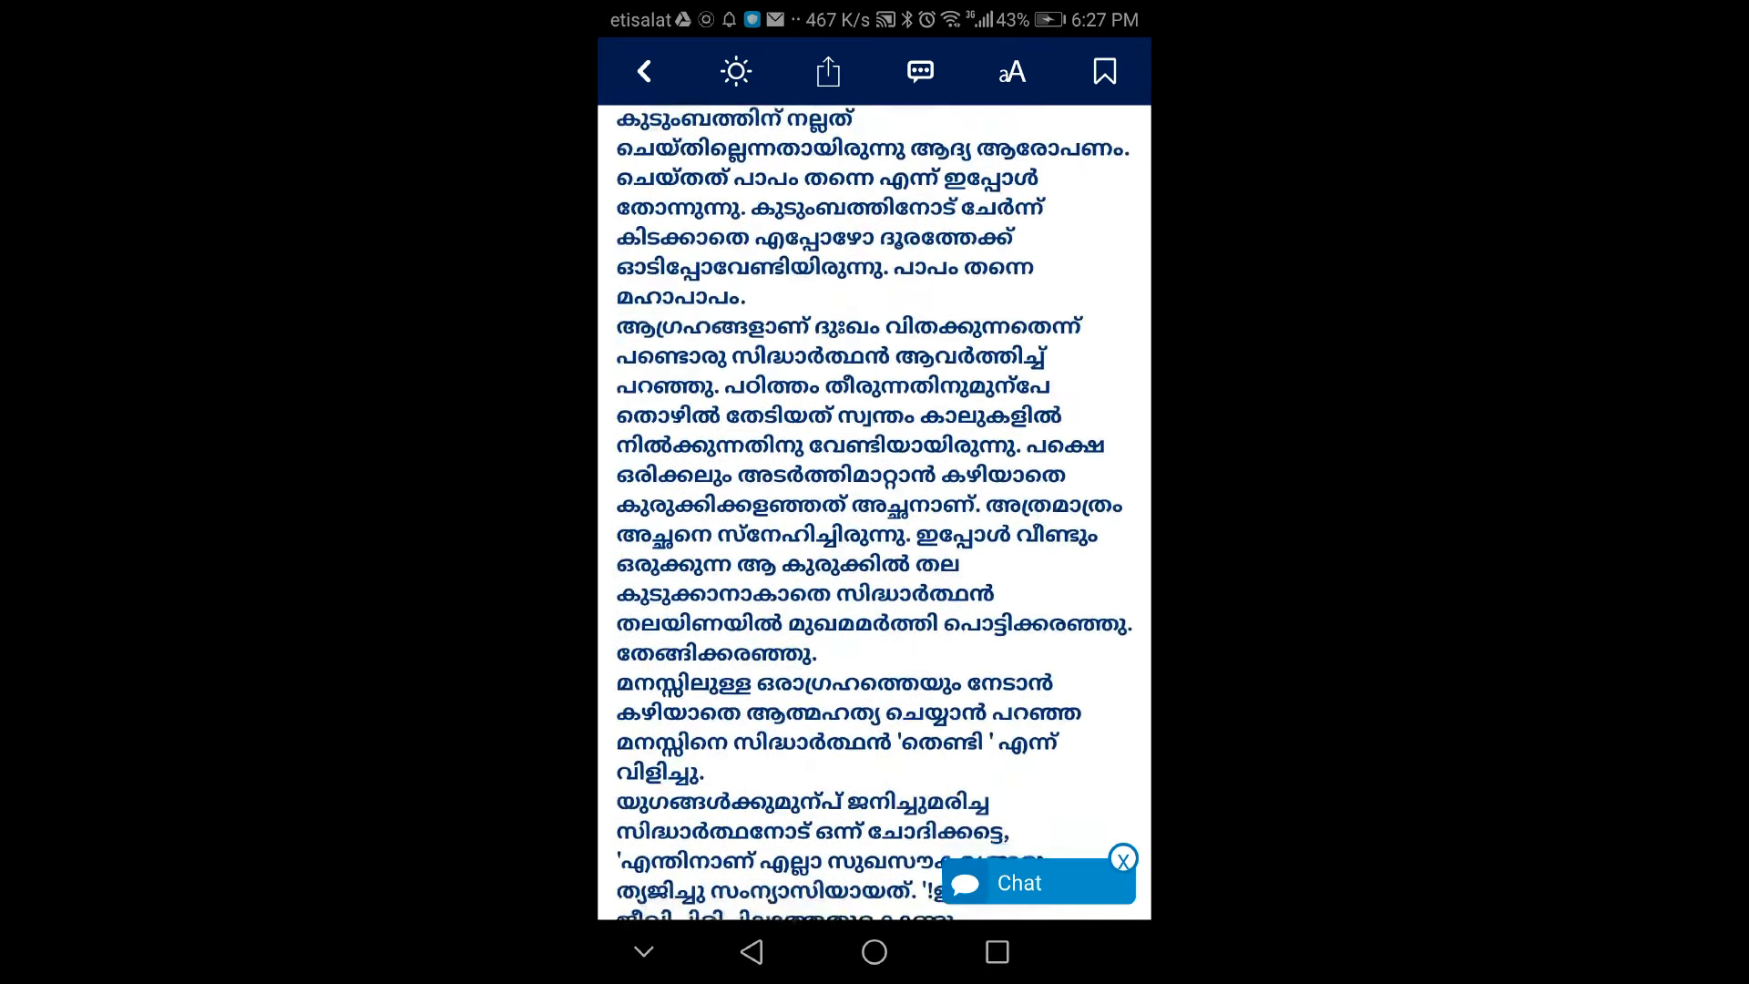
scroll("down", 3)
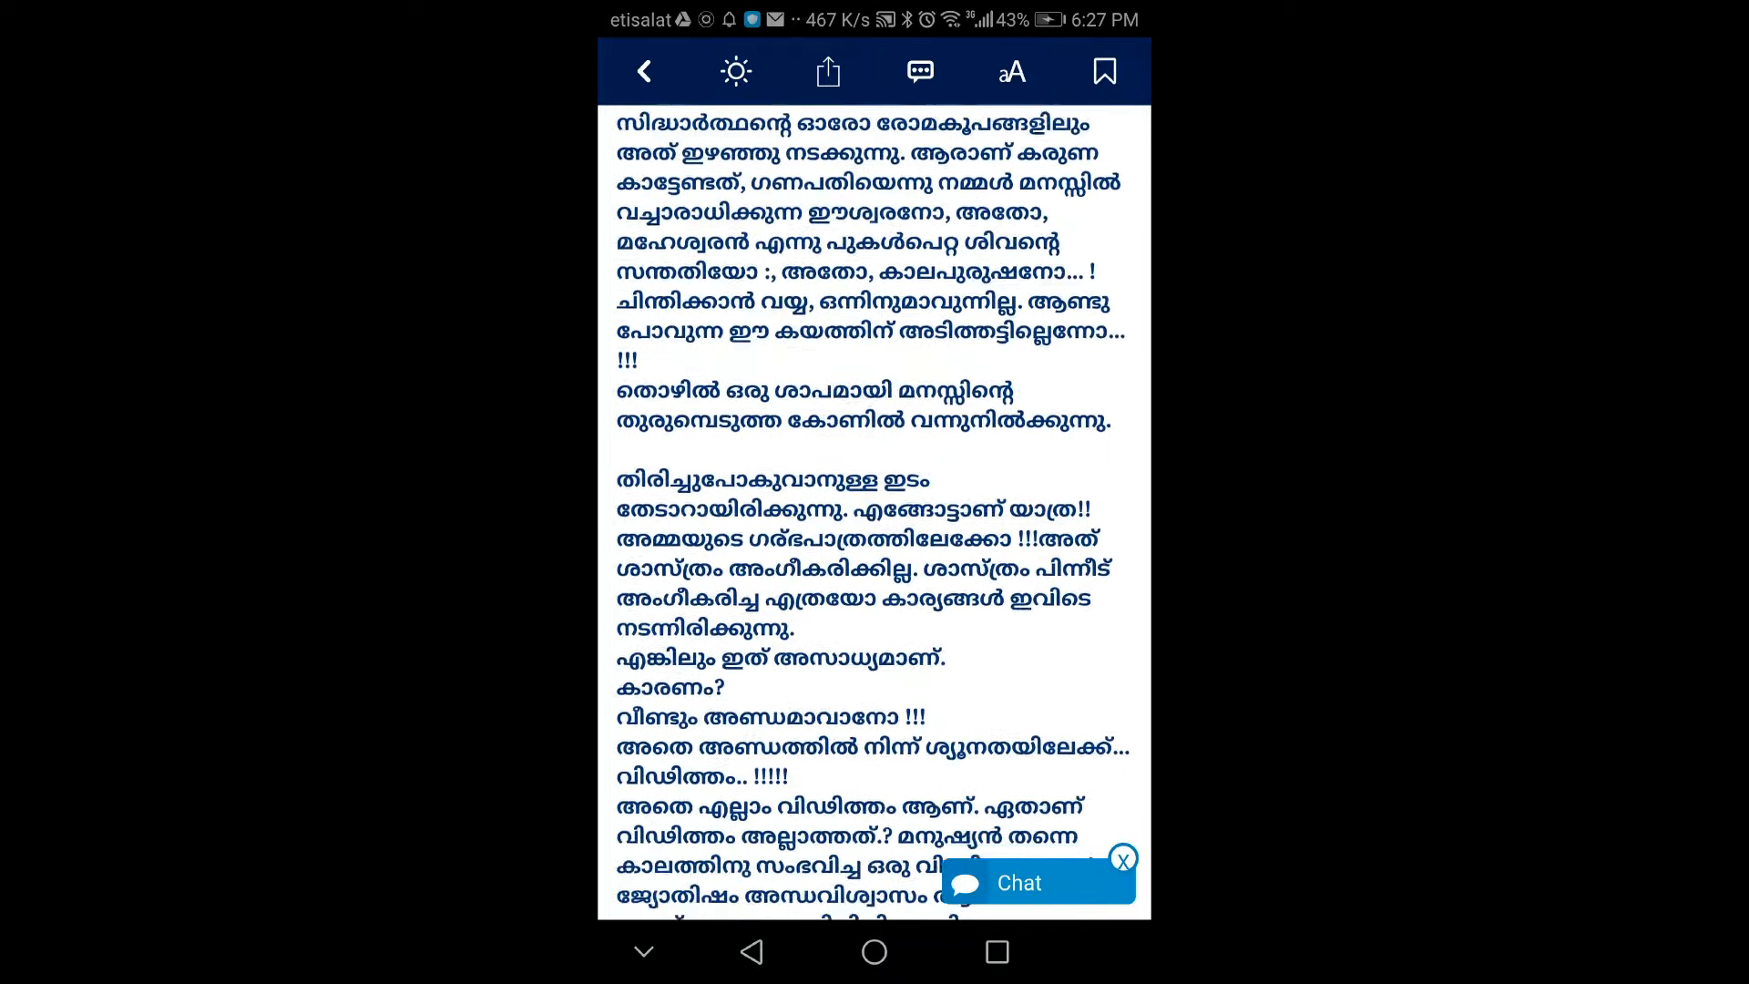
scroll("down", 3)
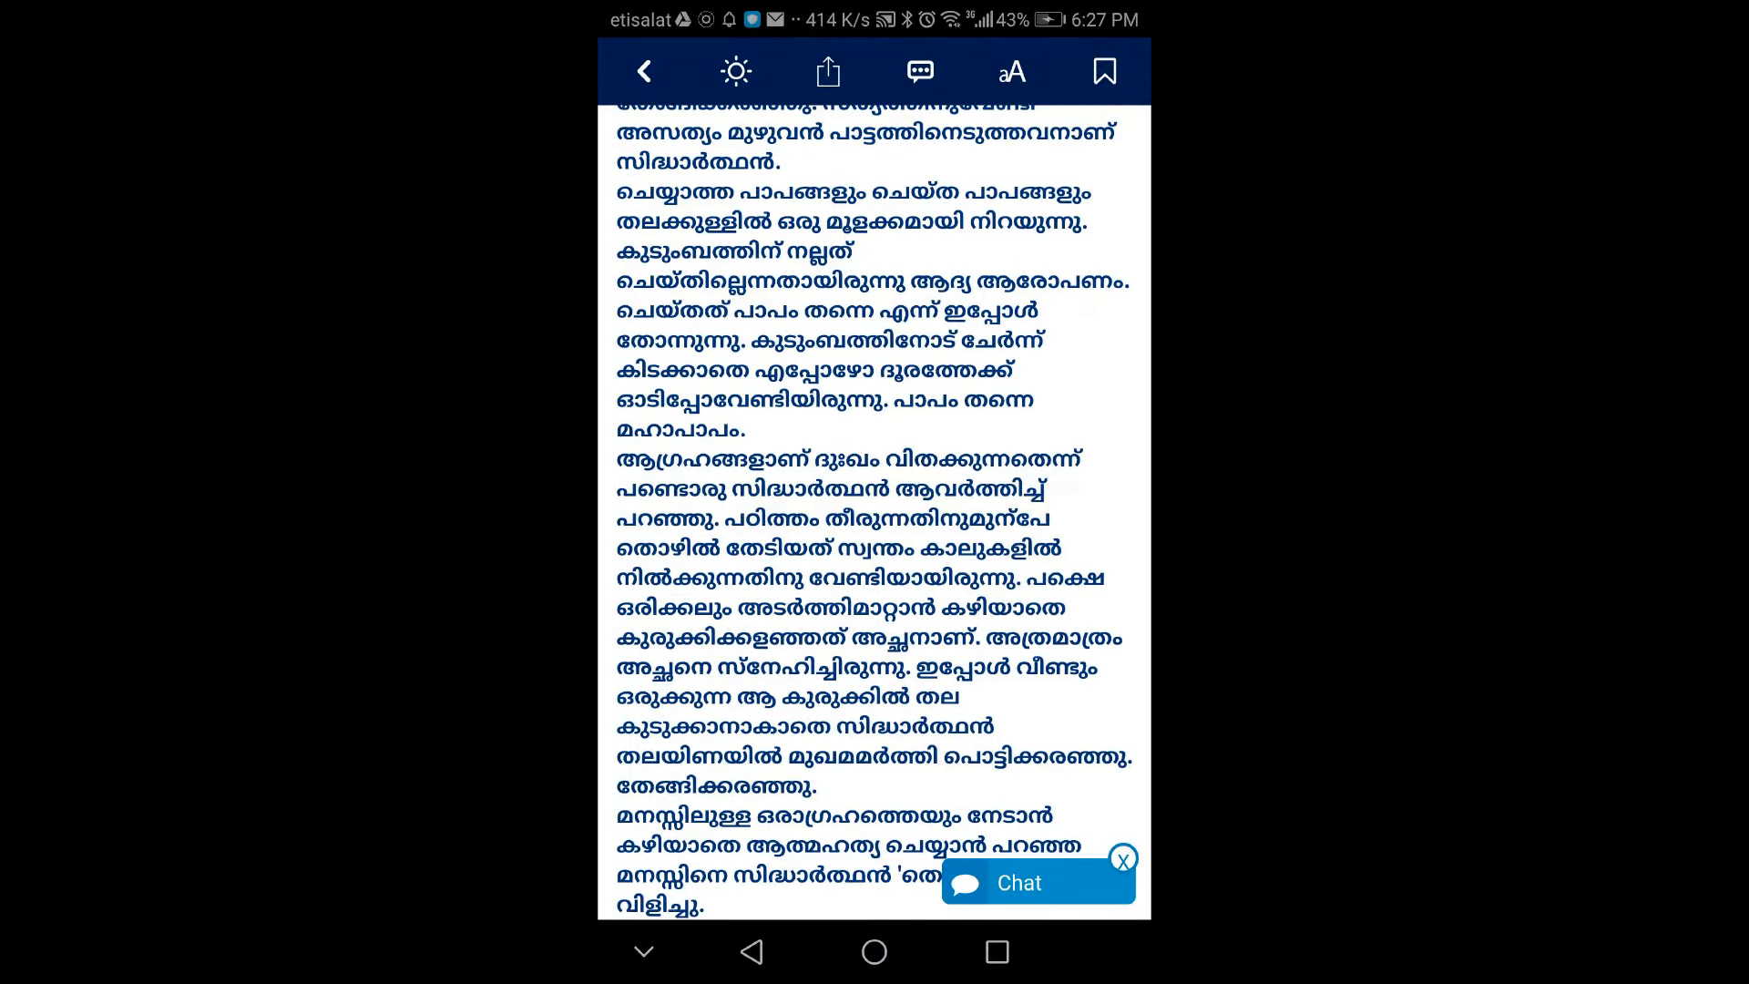
left_click(643, 71)
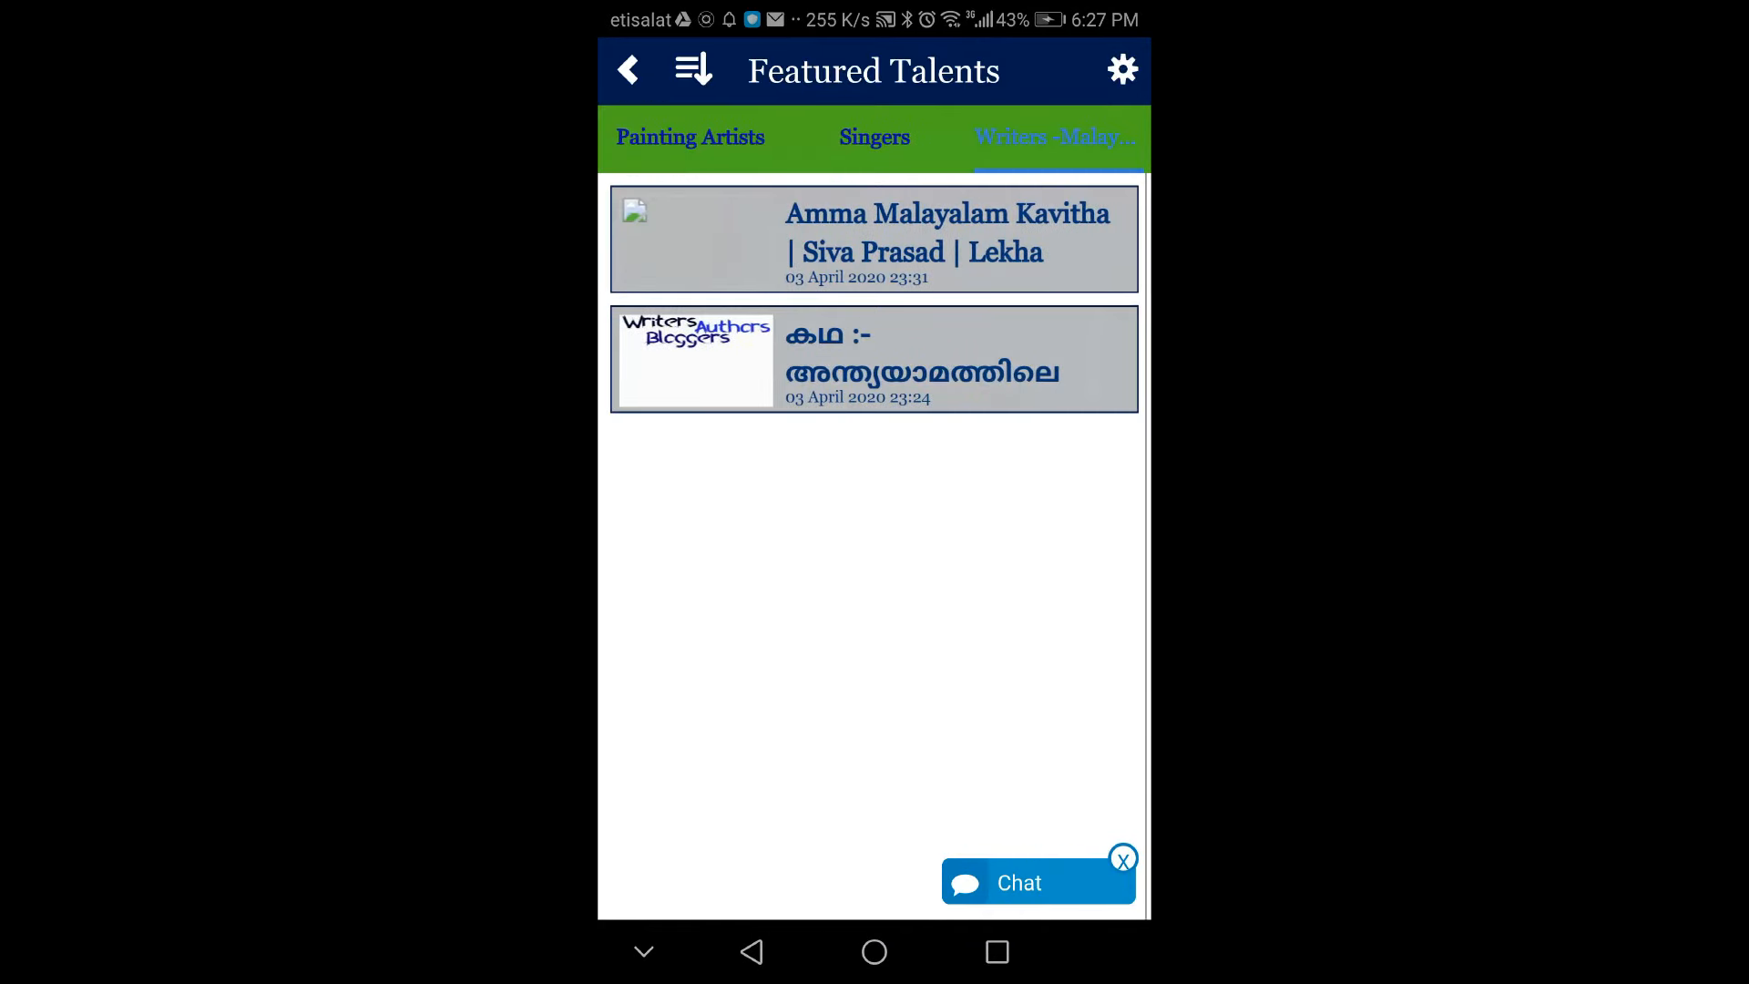
Show the category list and scroll through it from Actors to Painting Artists.
left_click(945, 237)
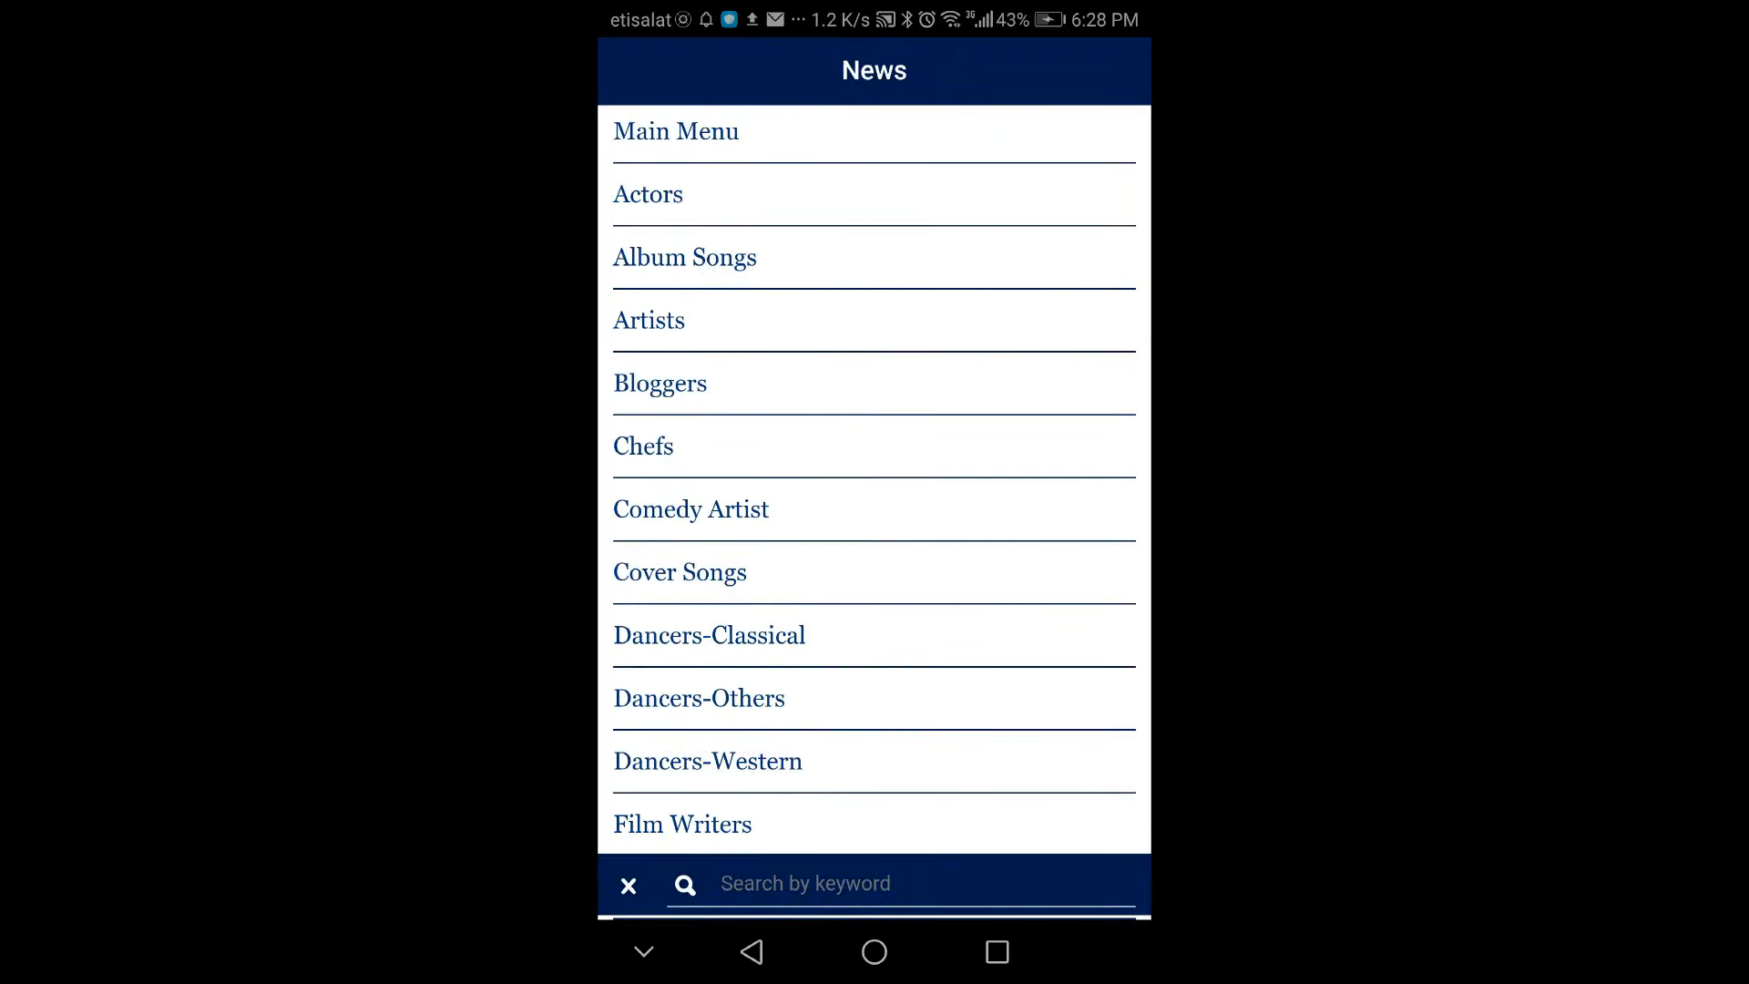
scroll("down", 3)
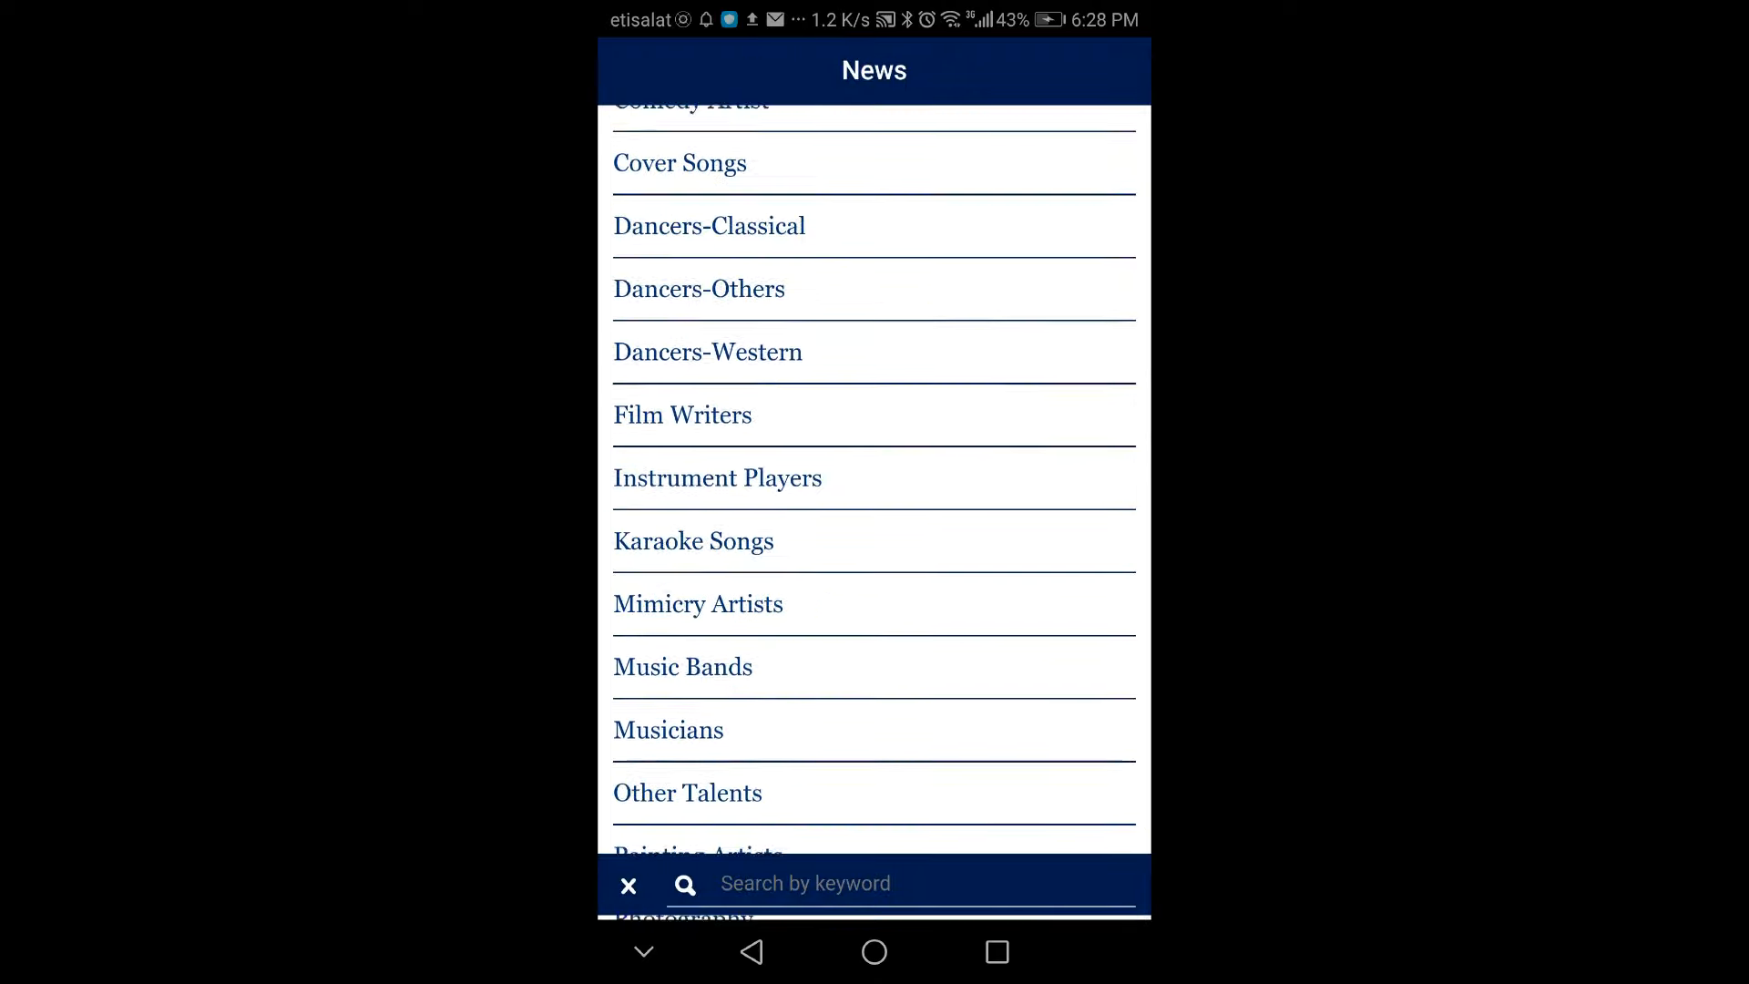
scroll("down", 3)
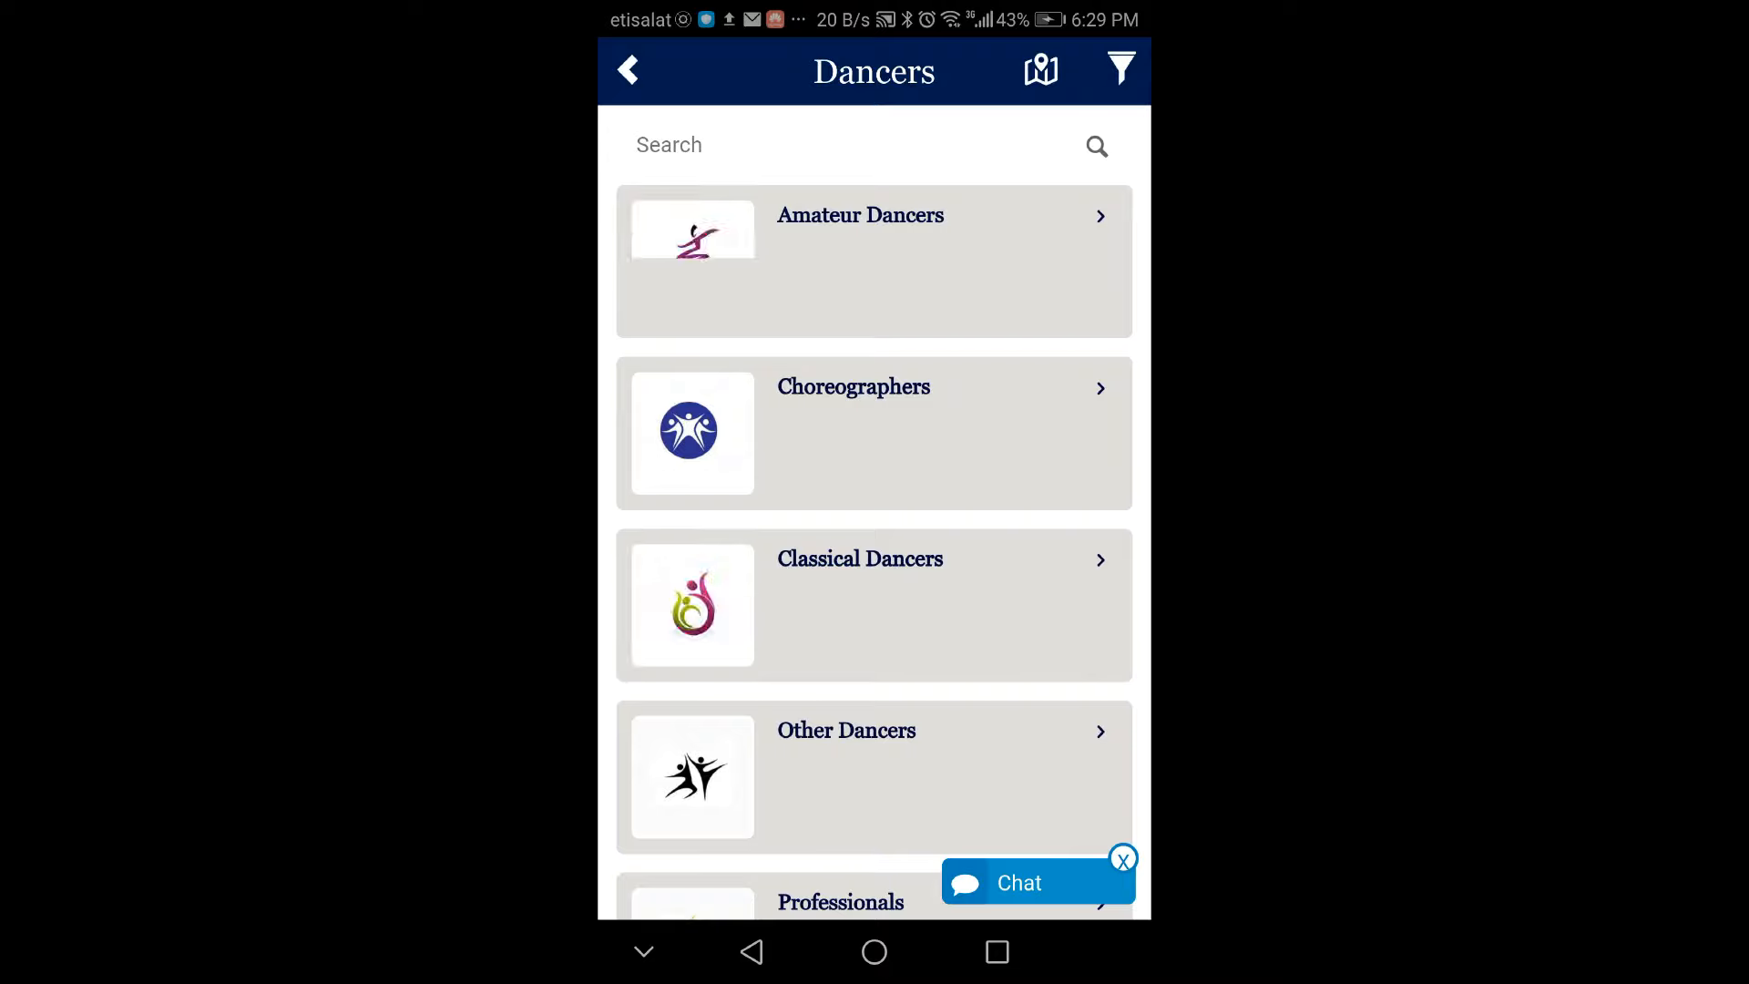
Scroll down the Dancers list before heading to User Upload.
scroll("down", 3)
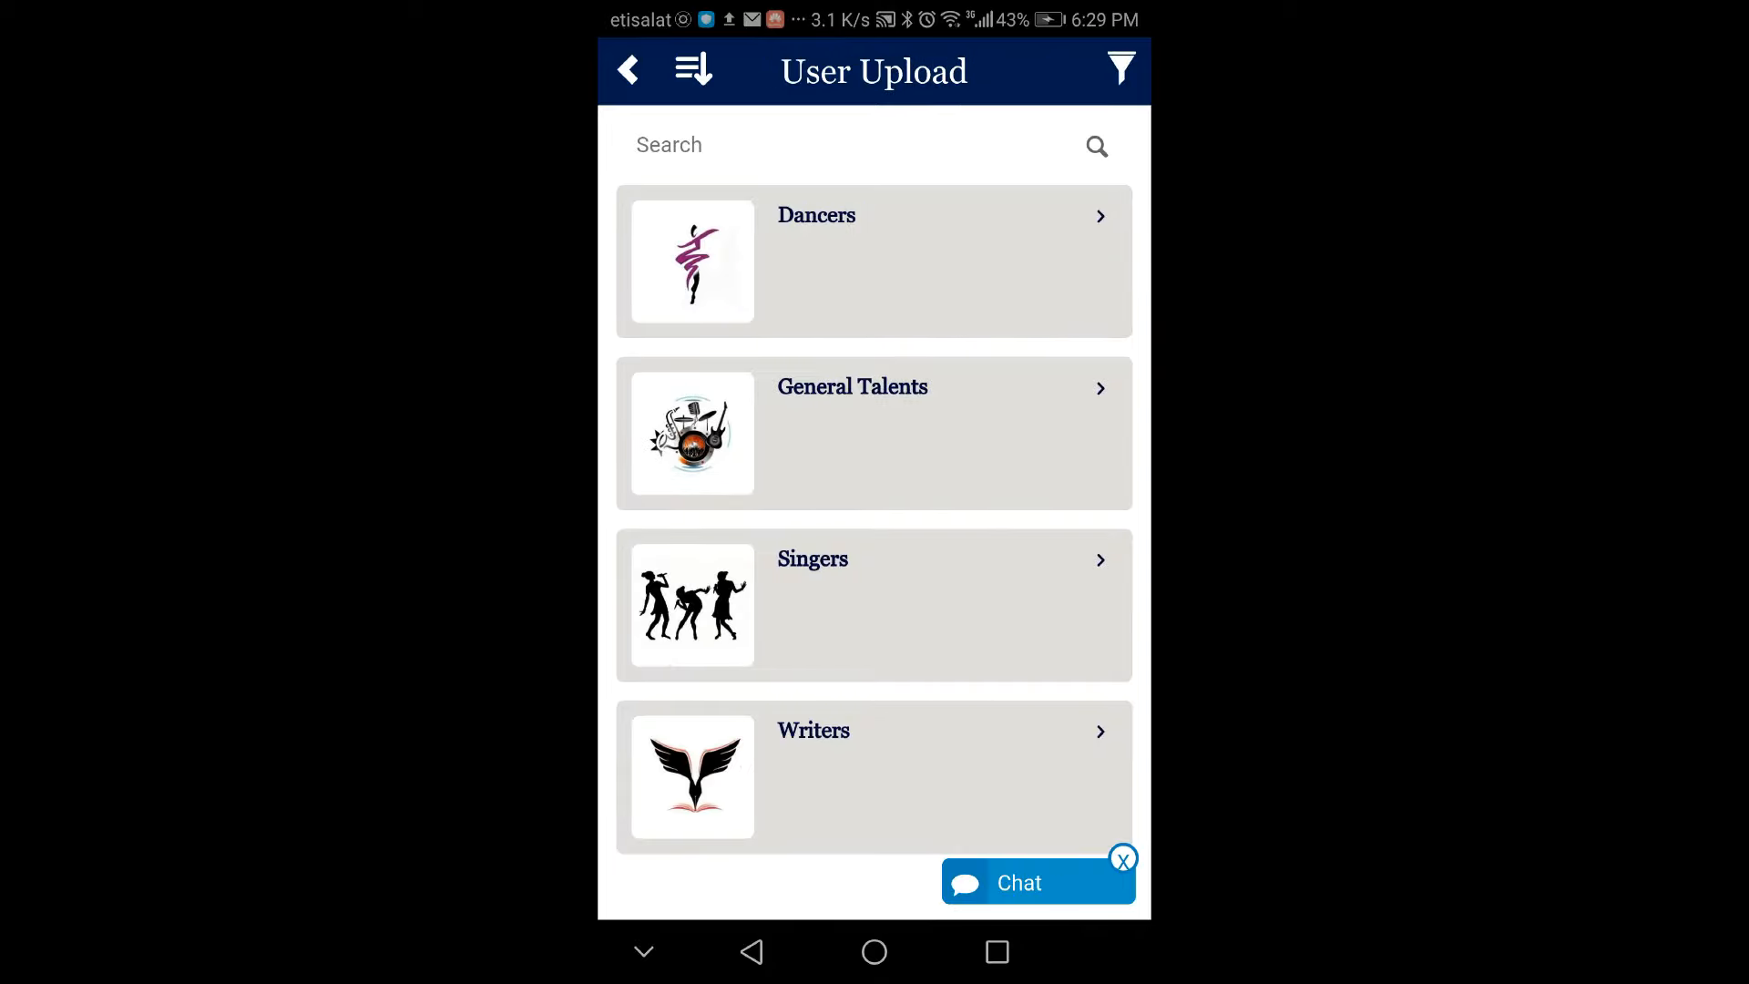
Reach the Filter Lists page with distance and rating sorting for User Upload.
left_click(872, 605)
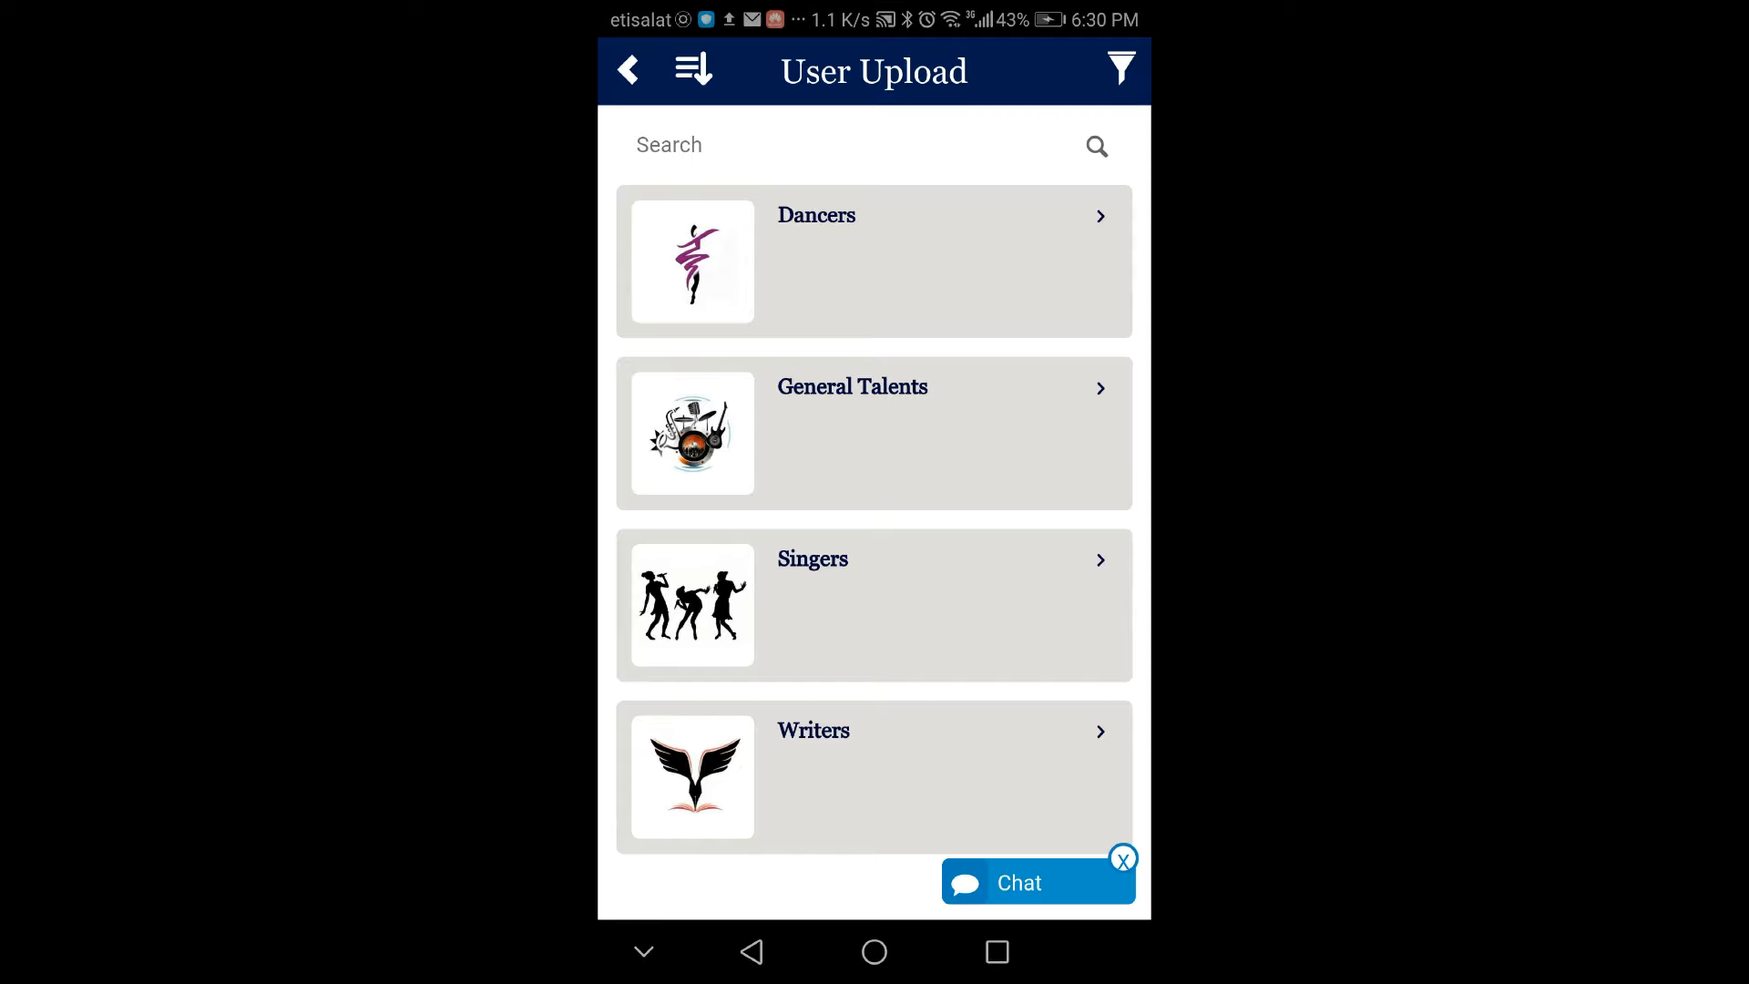
left_click(1121, 67)
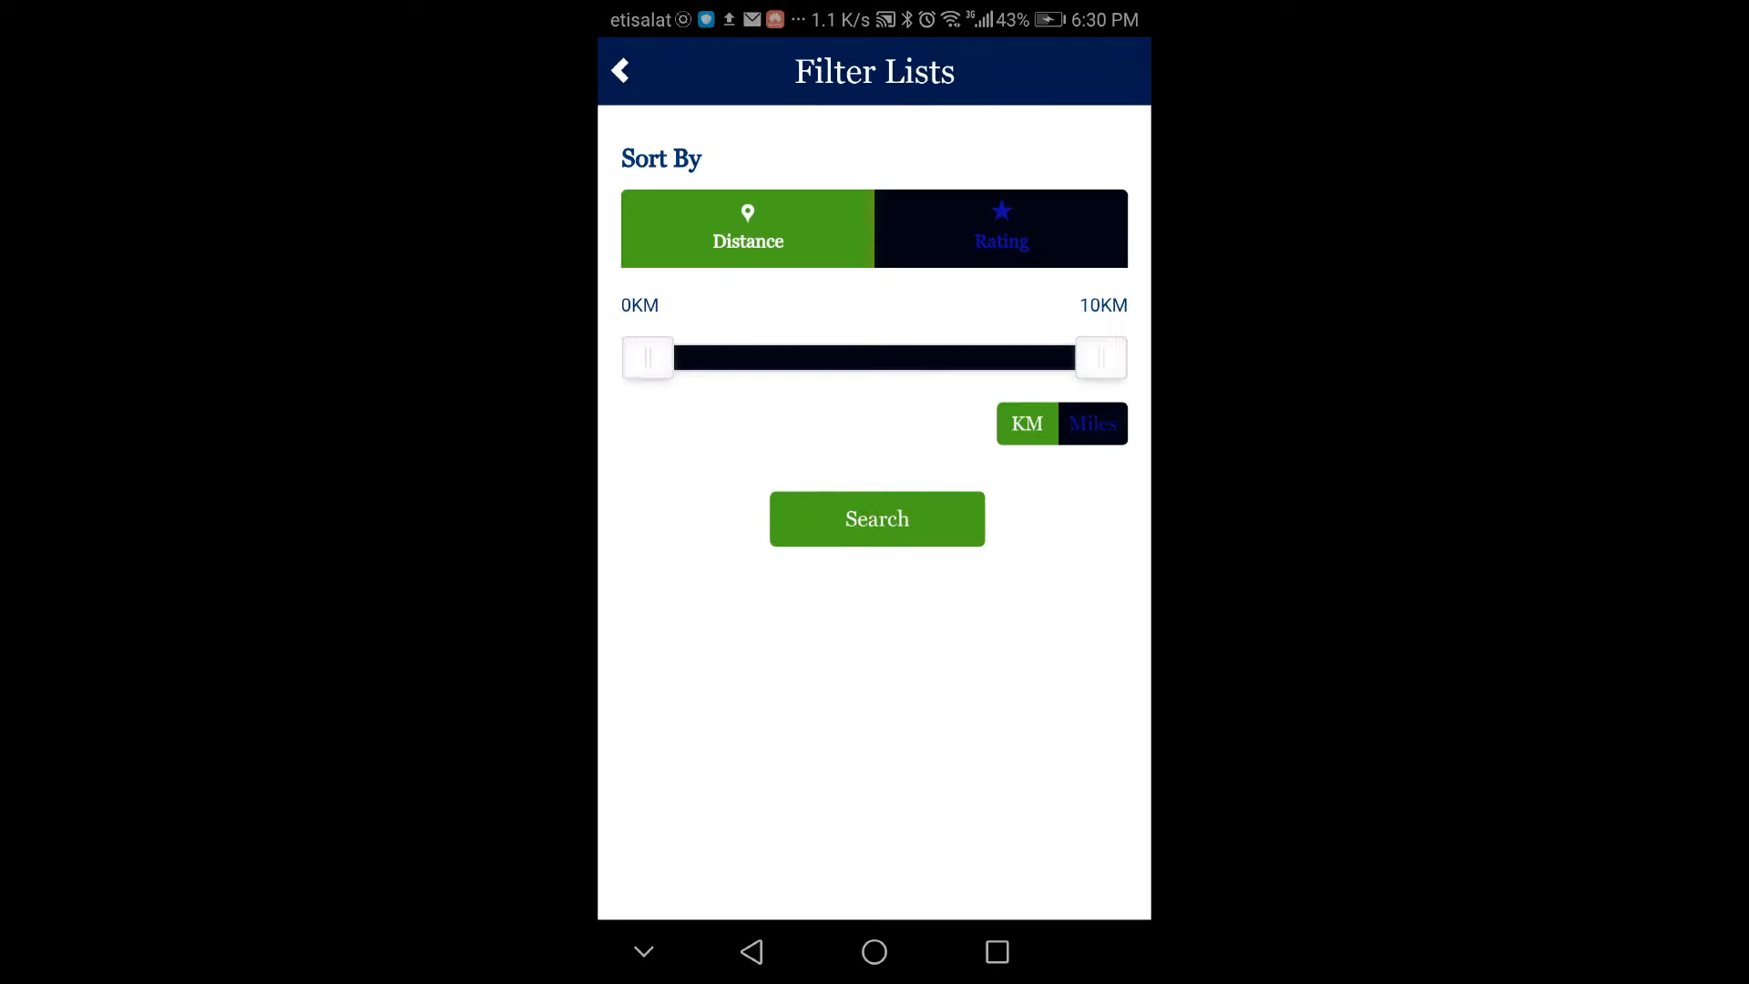